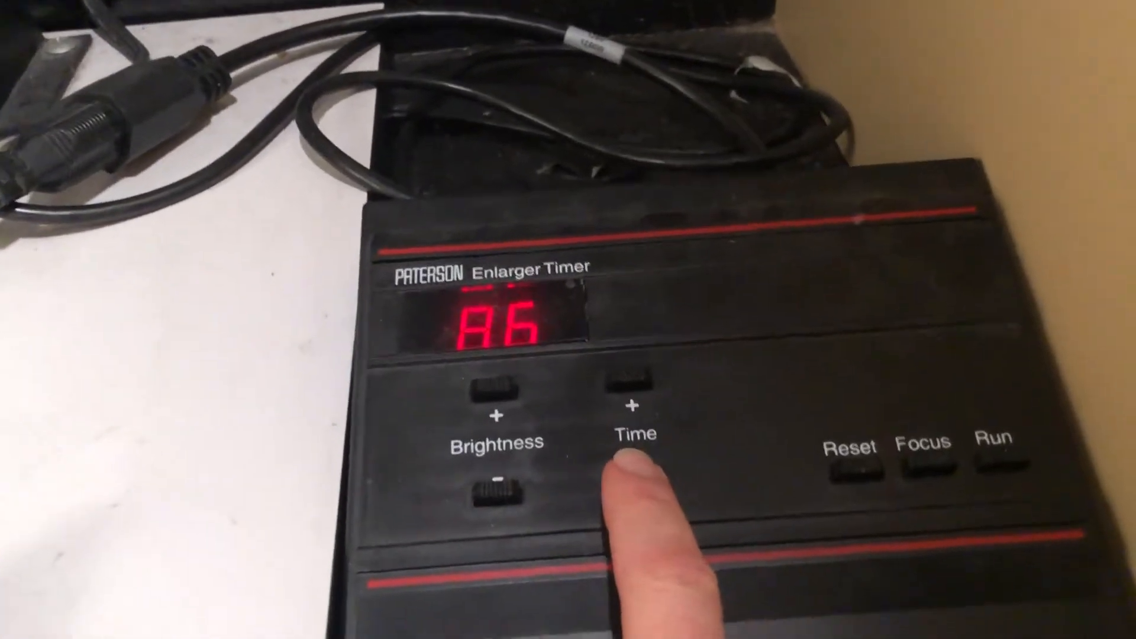
Press the Time button to bring the exposure display to 70
{"action": "left_click", "coordinate": [634, 388]}
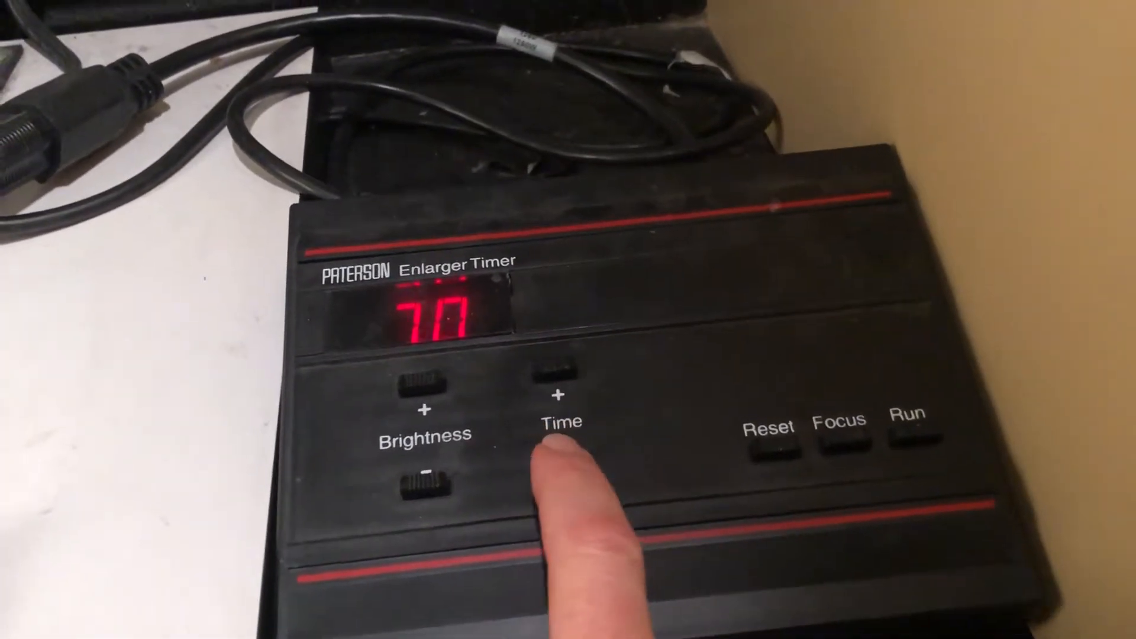